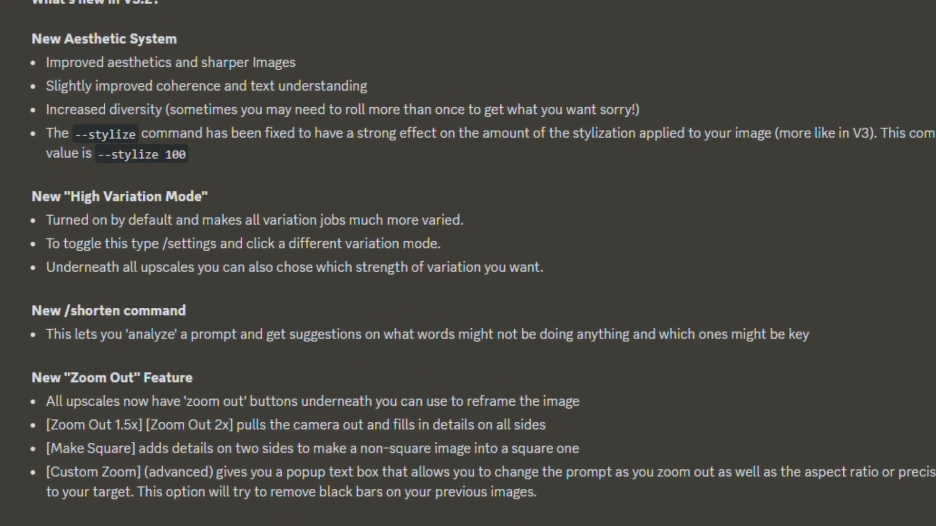
- Scroll the v5.2 update page past the example images to the Style Raw Parameter section
scroll(down, 3)
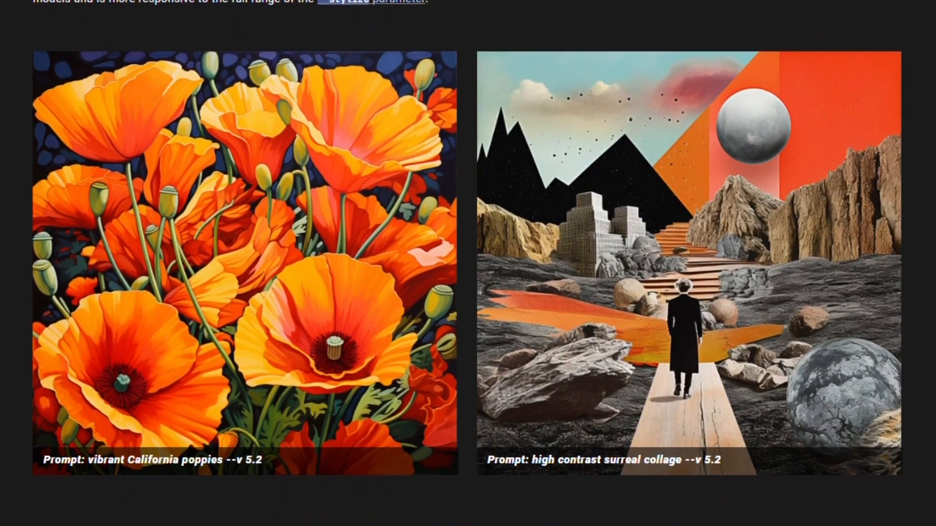
scroll(down, 3)
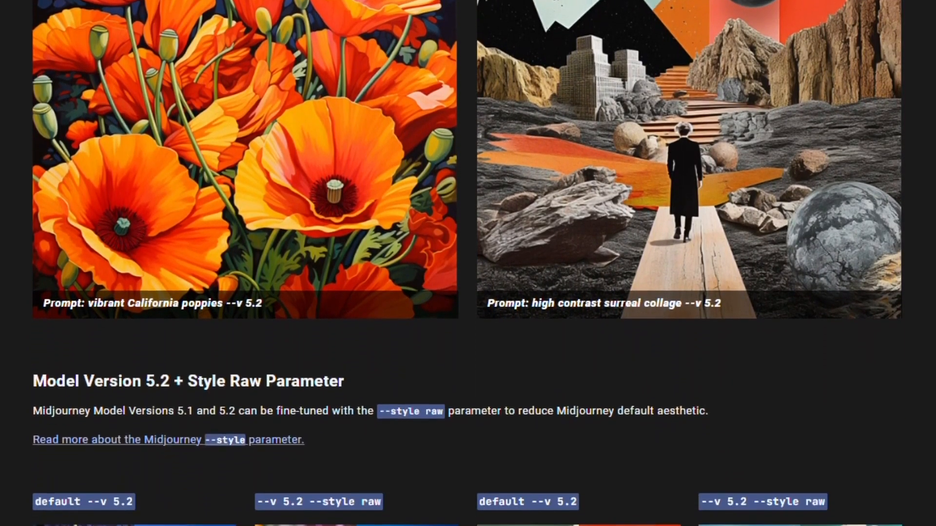
scroll(down, 3)
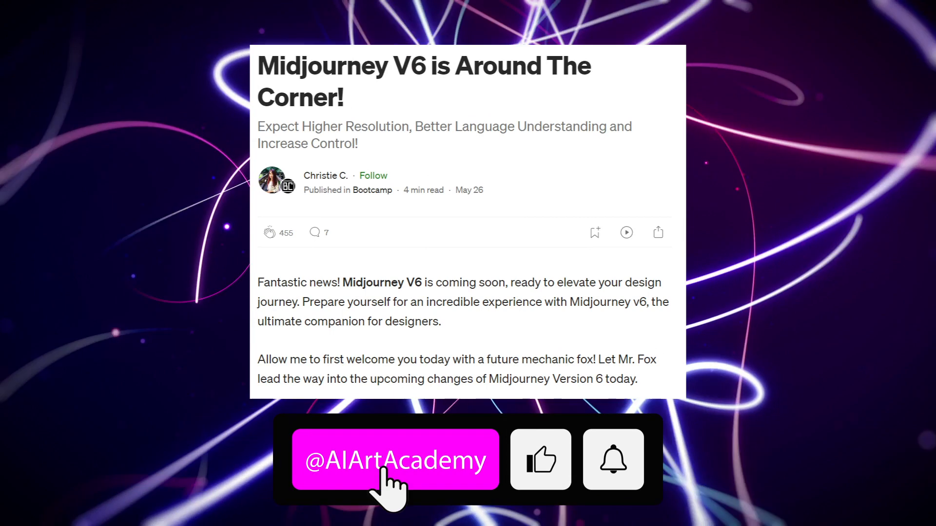
click(395, 459)
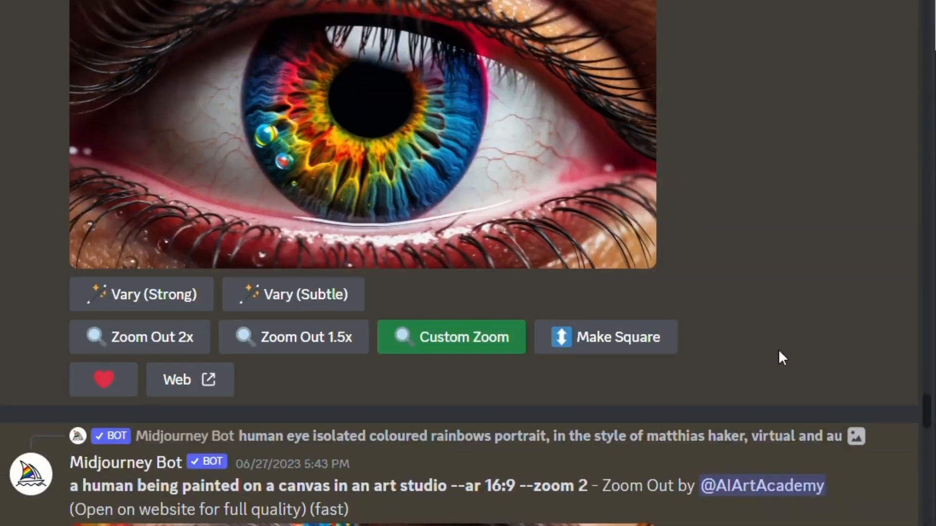
- Scroll the Midjourney Bot DM to the /shorten reply's important tokens and shortened prompts list
scroll(down, 3)
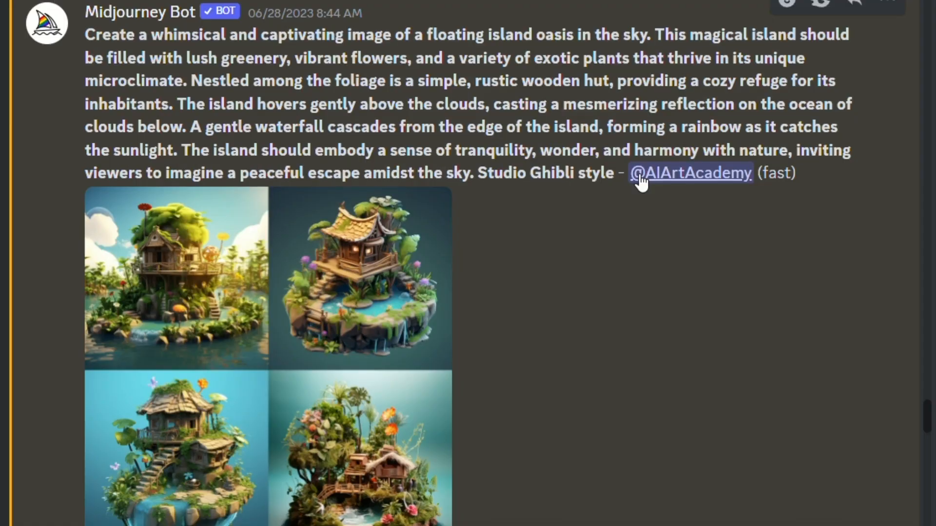
scroll(down, 3)
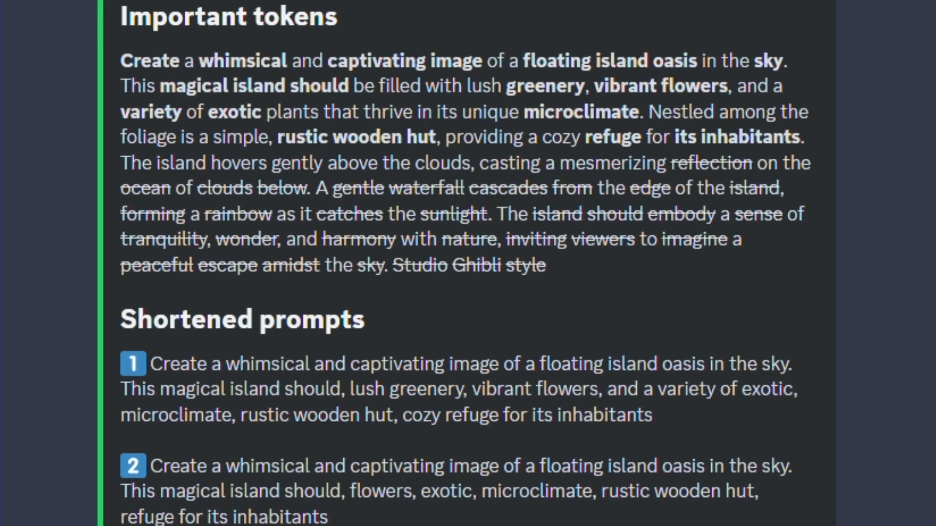
scroll(down, 3)
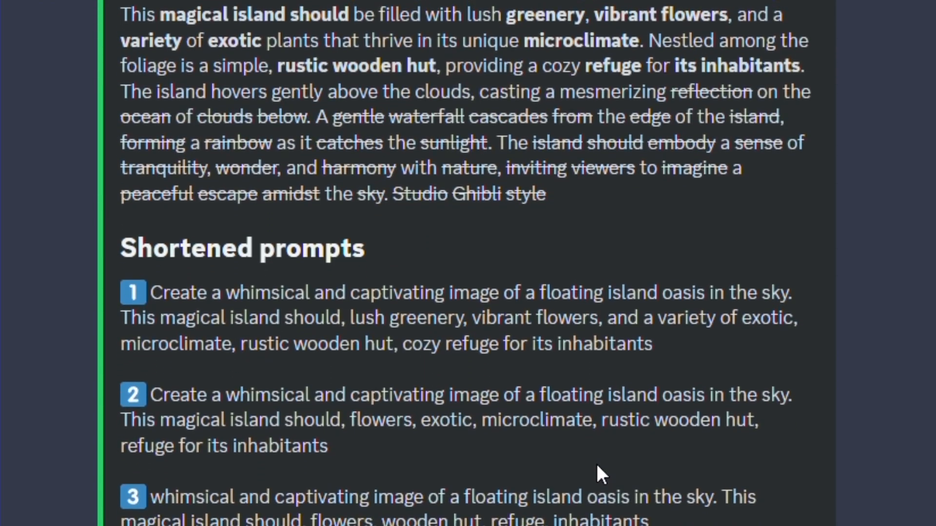
scroll(down, 3)
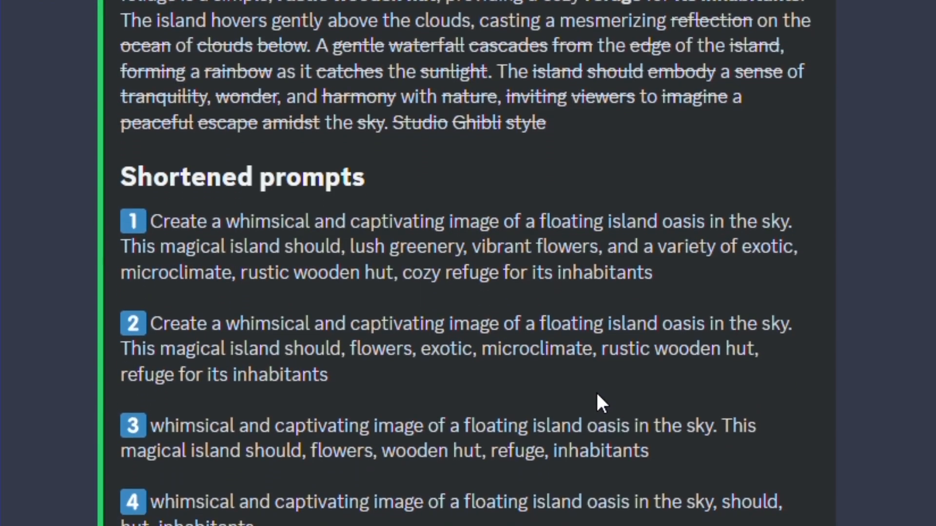
scroll(down, 3)
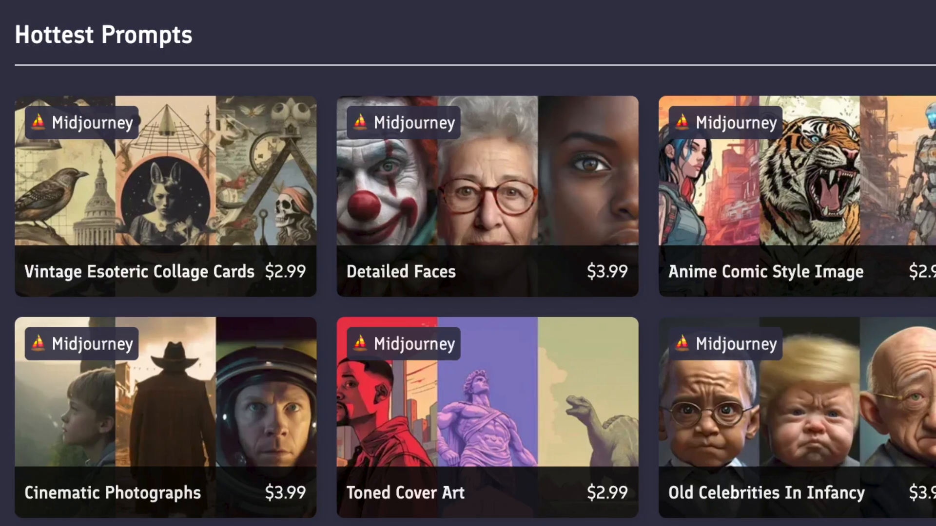
- Scroll through PromptBase's Hottest Prompts and Midjourney-filtered listings like Detailed Faces
scroll(up, 3)
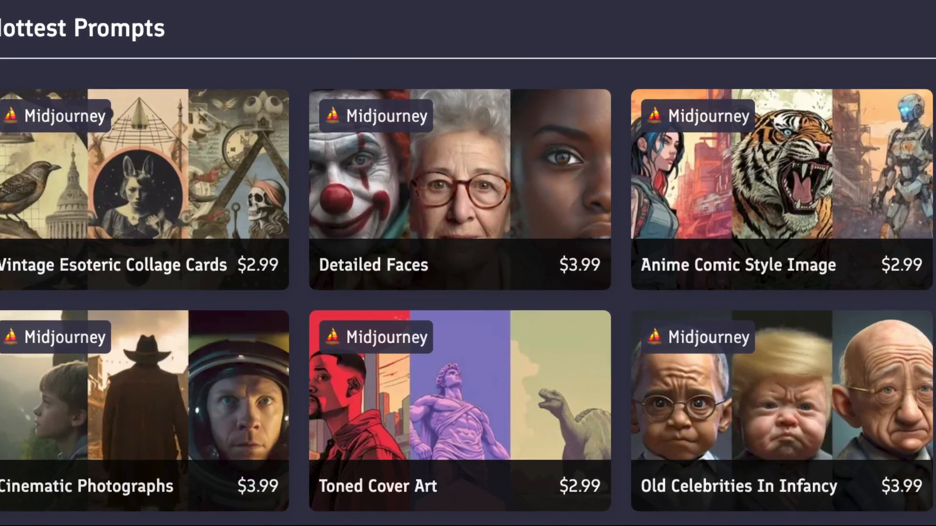
scroll(down, 3)
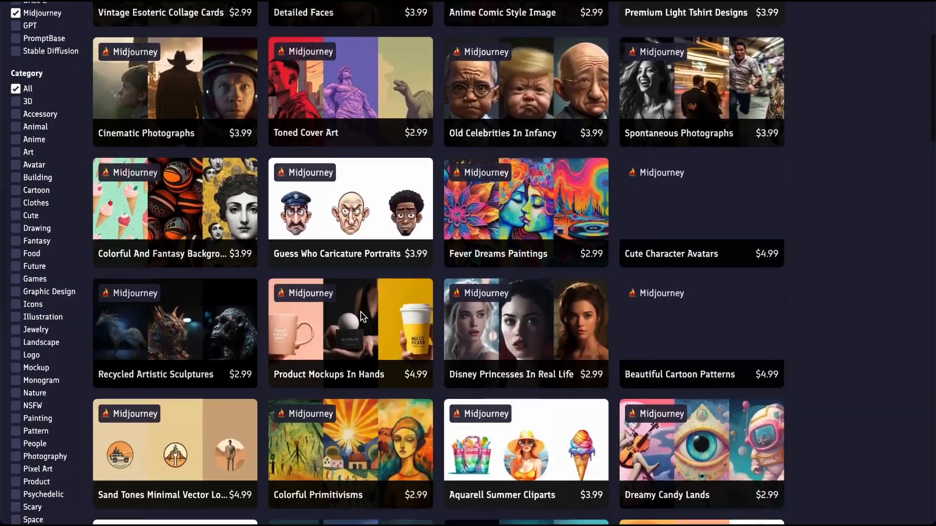
scroll(down, 3)
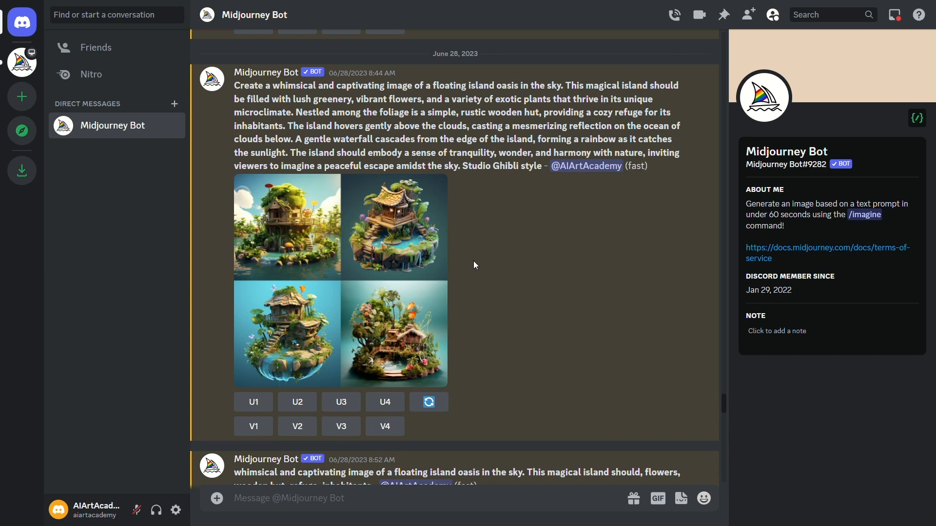
mouse_move(632, 262)
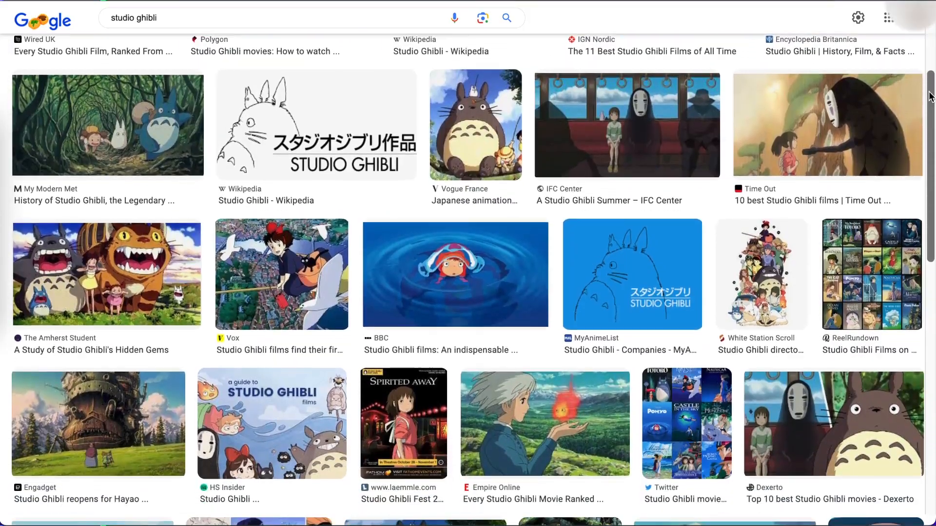
- Scroll to the floating island oasis grid and view it at full size
scroll(down, 3)
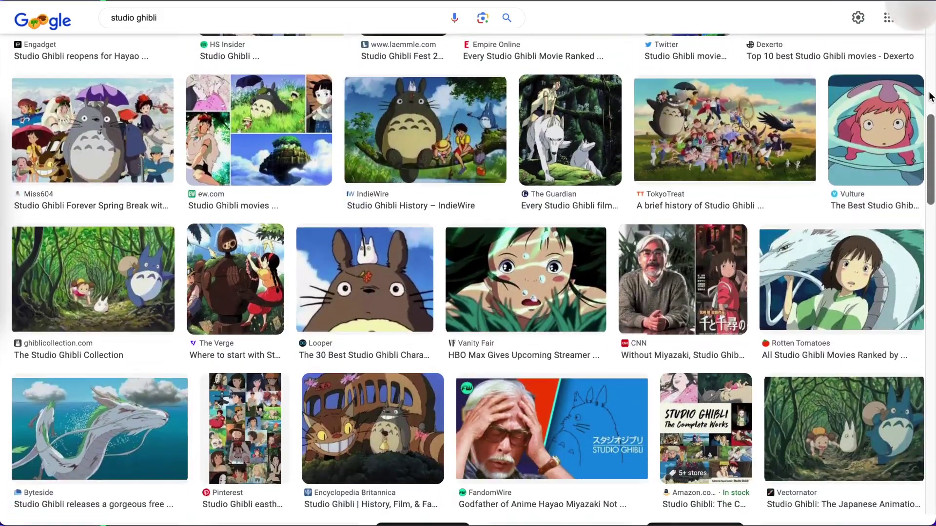
scroll(down, 3)
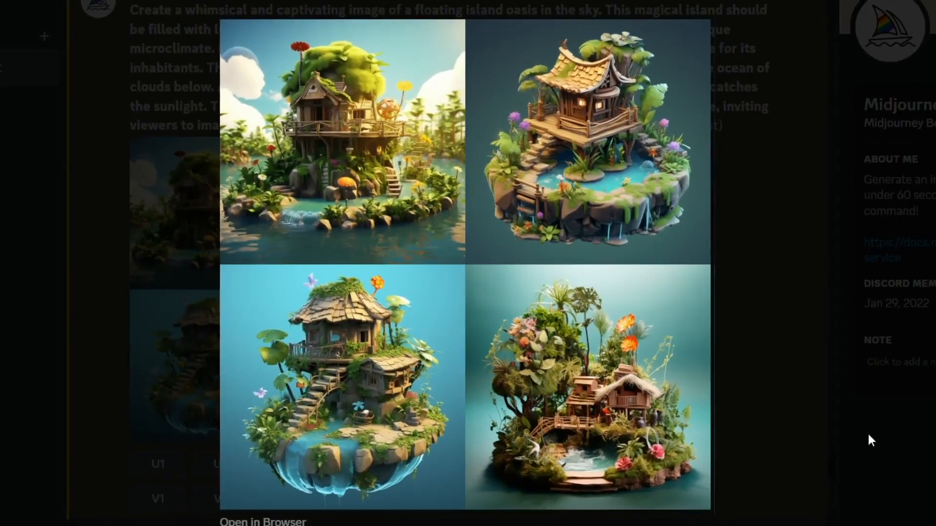
- Expand the prompt analysis, preview the shortened-prompt island grids, and zoom out the flower 2x
scroll(down, 3)
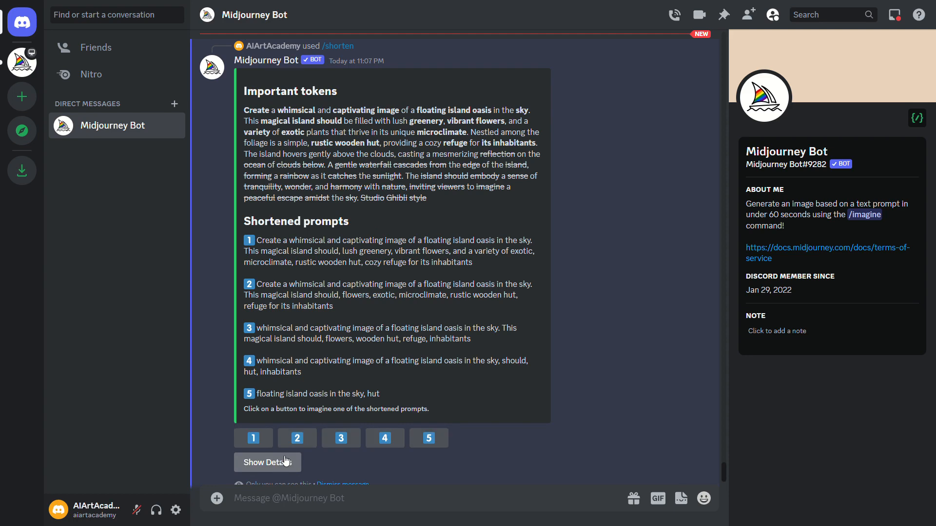
click(267, 462)
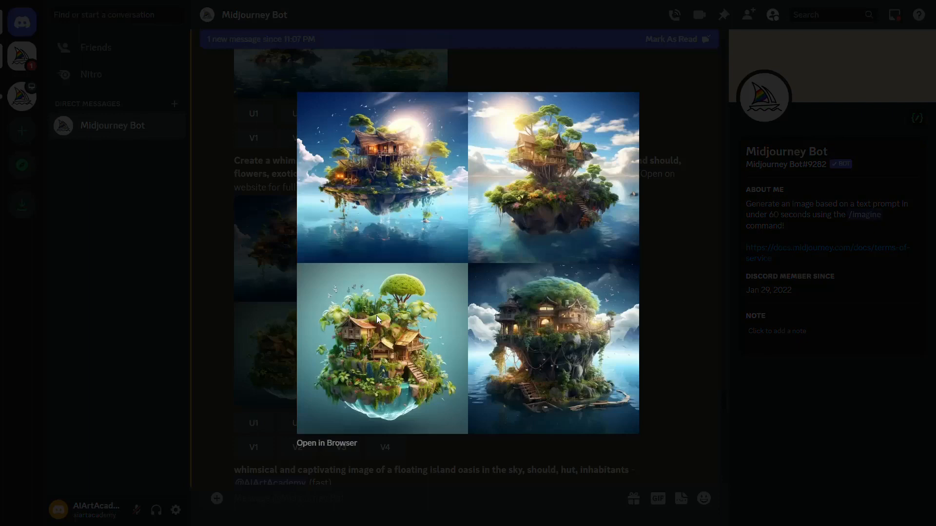
click(537, 375)
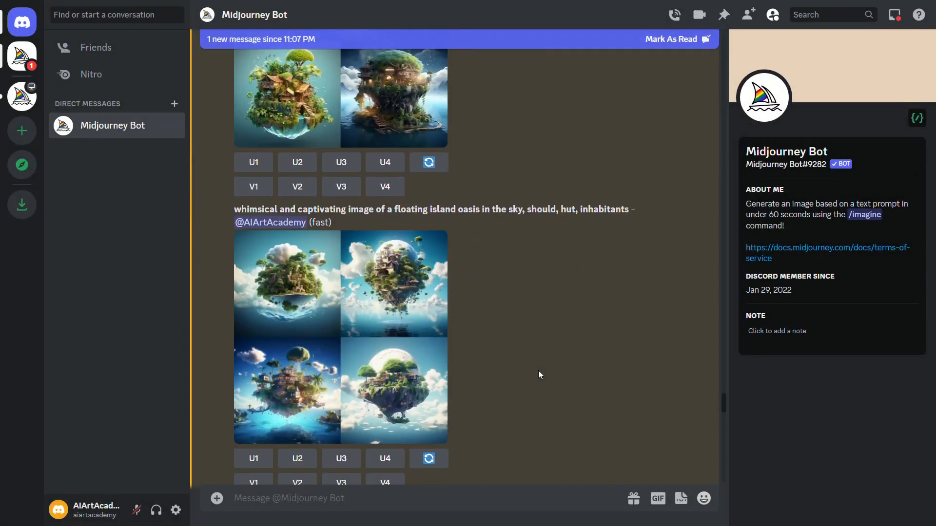
mouse_move(509, 365)
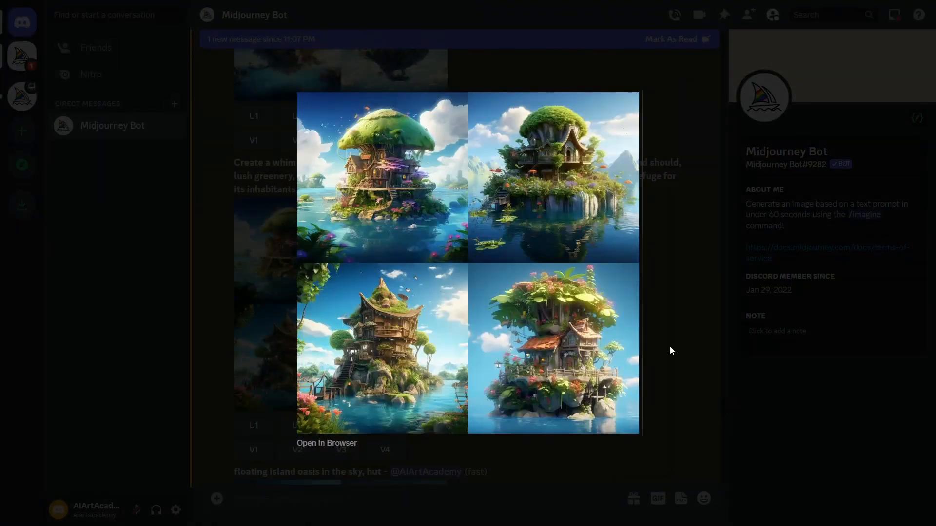
click(671, 351)
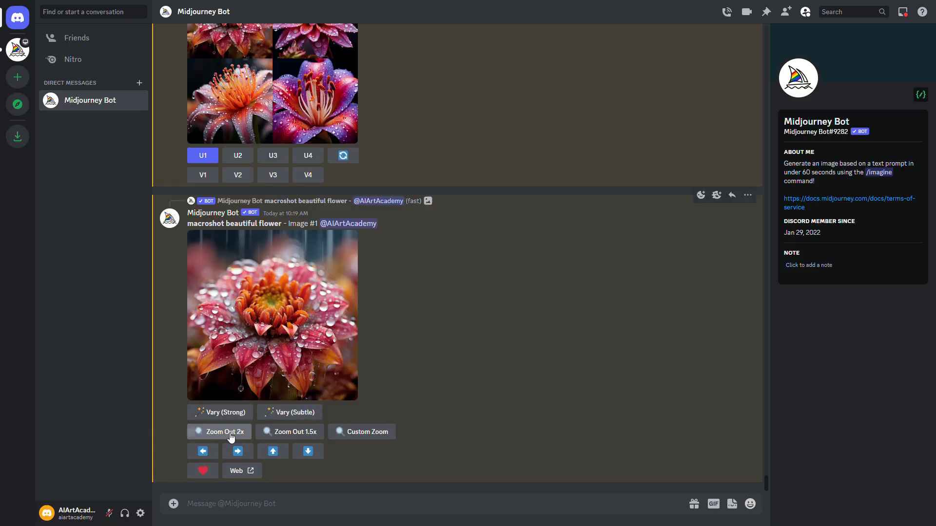
click(224, 432)
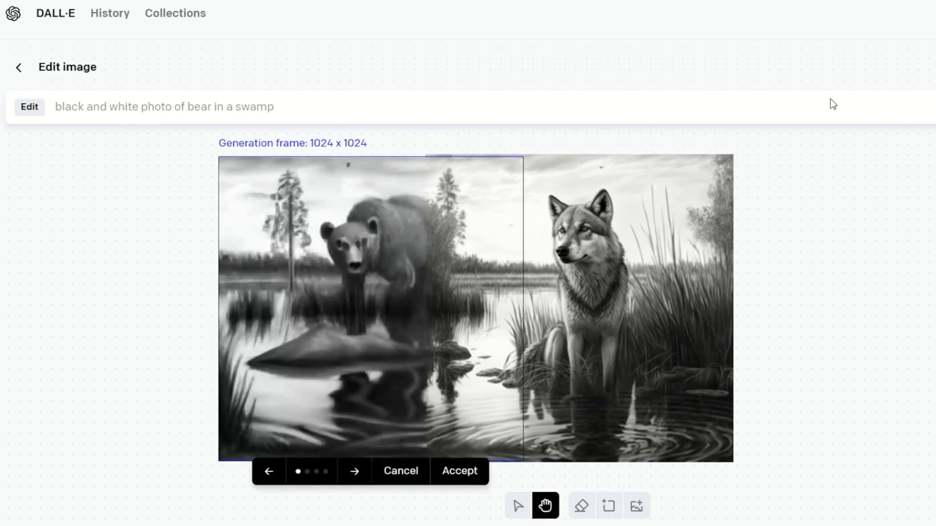
click(354, 471)
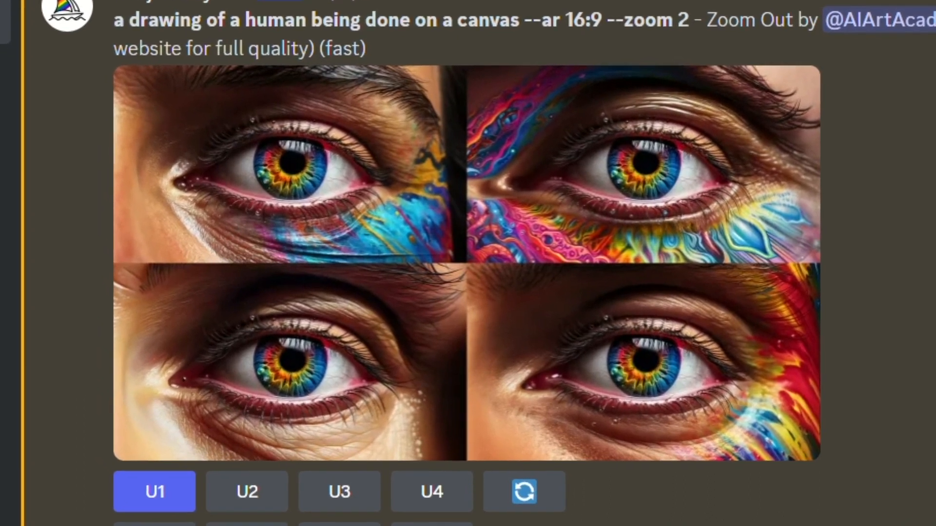
- Scroll down to the 2x Zoom Out grid of rainbow eye paintings
scroll(down, 3)
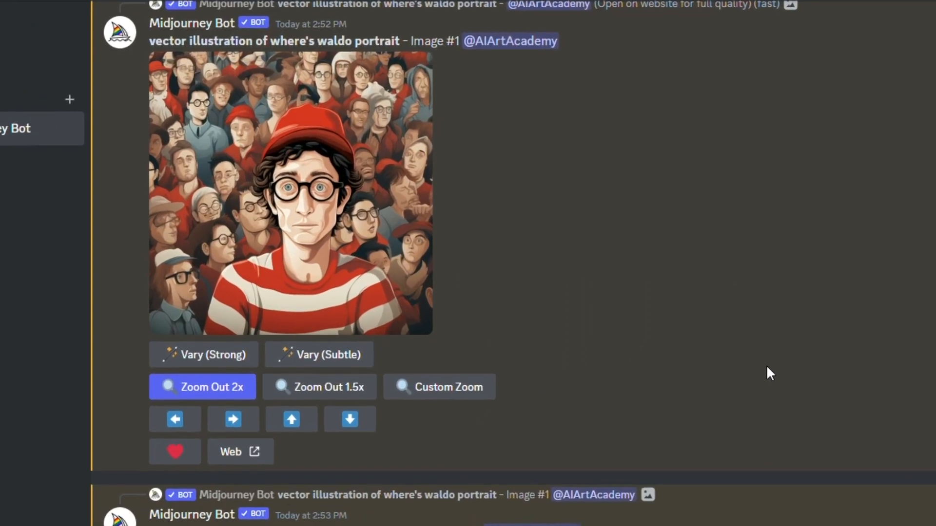
scroll(up, 3)
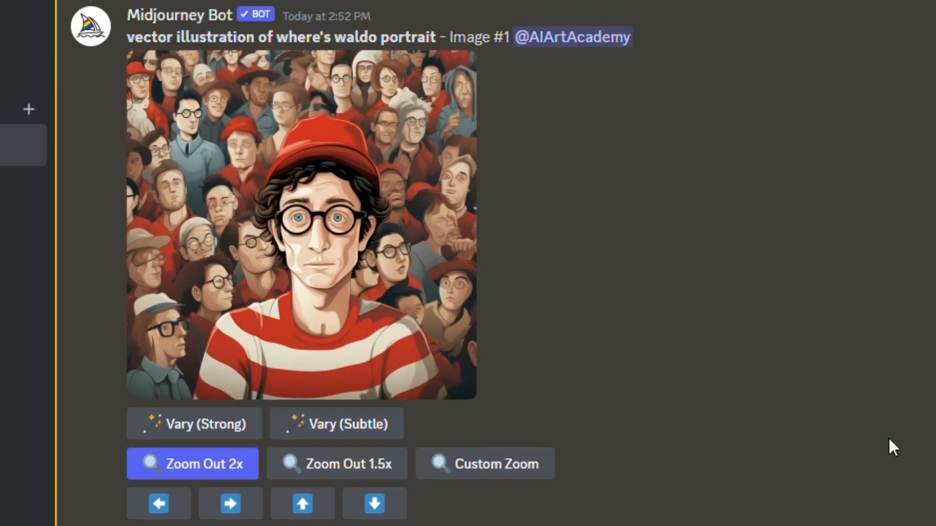
scroll(down, 3)
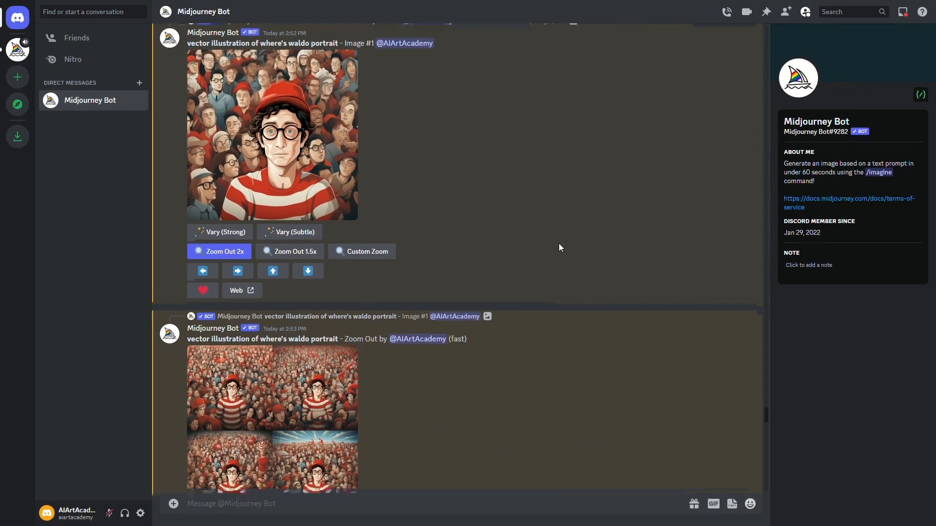
- Scroll through the successive Waldo zoom-out grids and upscales, then jump to the rainbow eye portrait
scroll(down, 3)
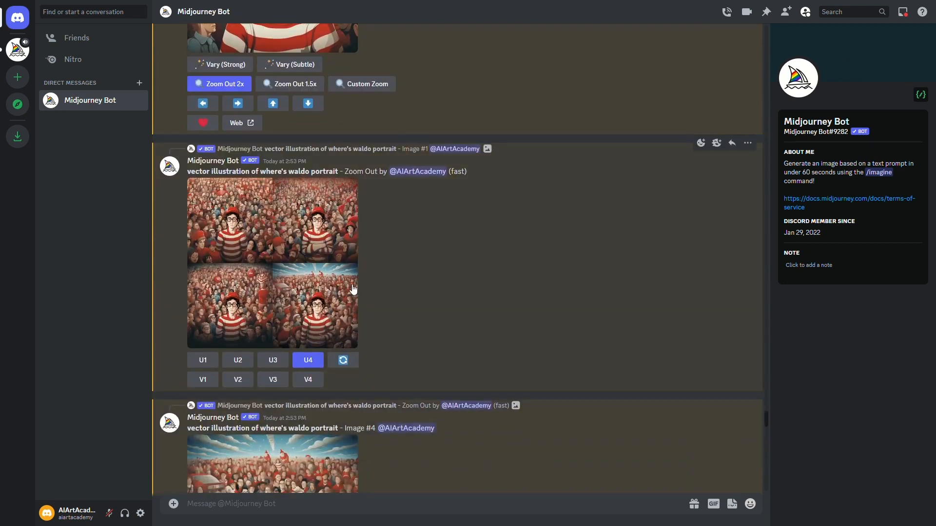
scroll(up, 3)
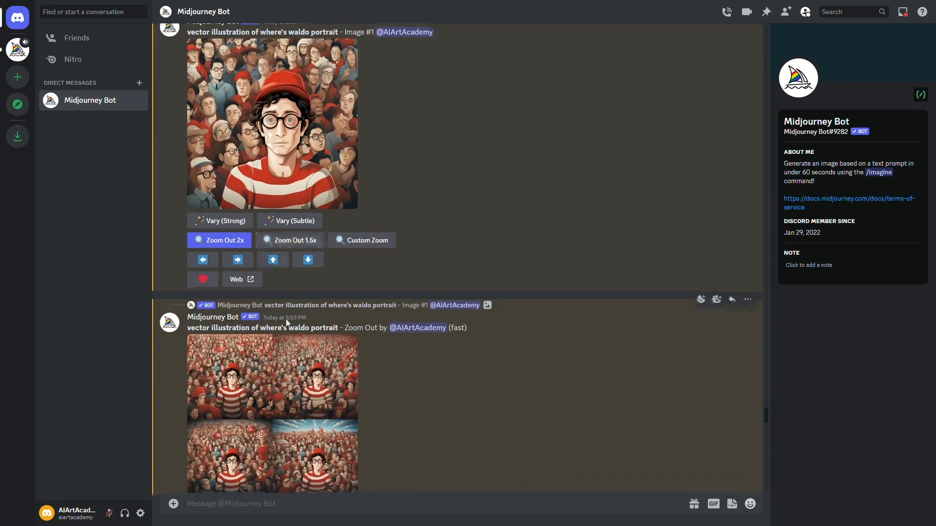
scroll(down, 3)
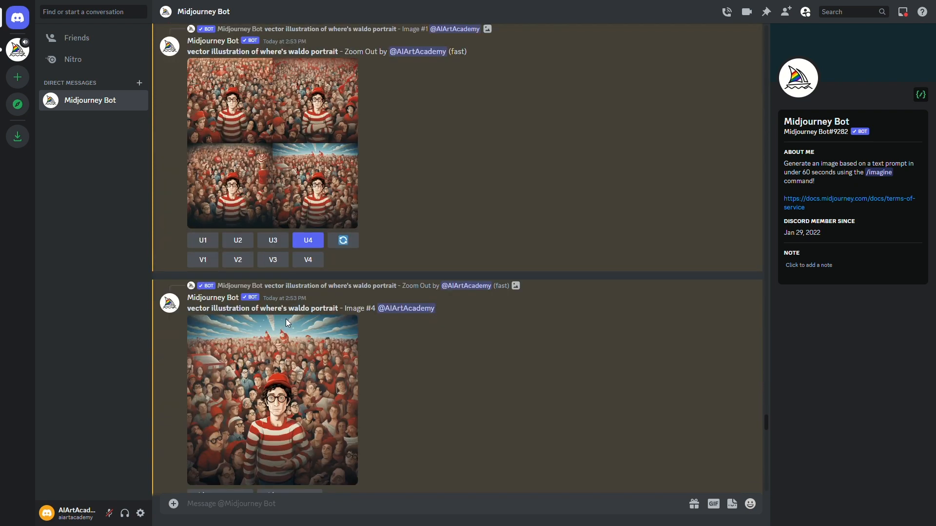
scroll(down, 3)
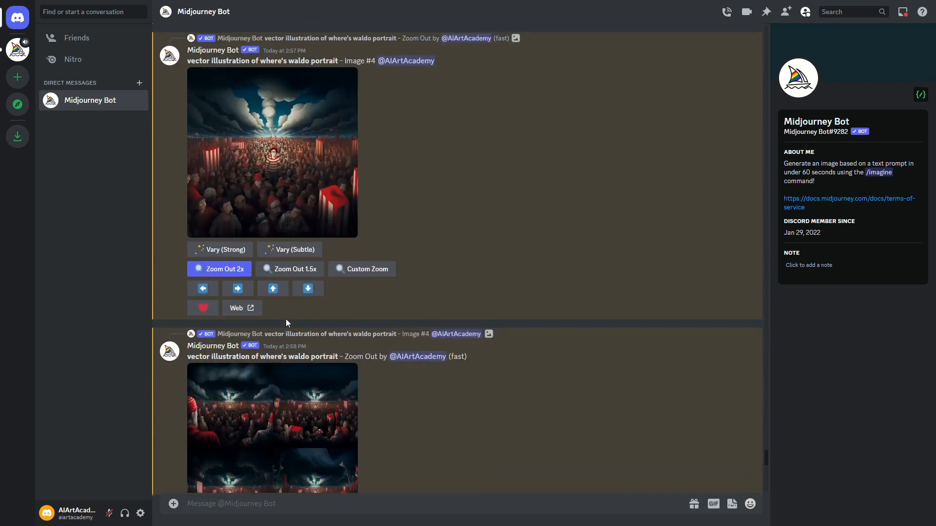
scroll(down, 3)
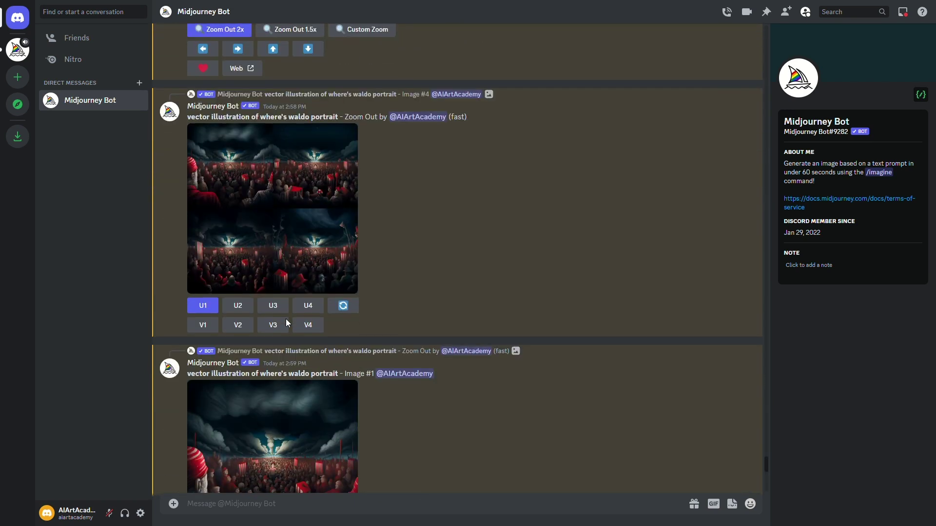
scroll(down, 3)
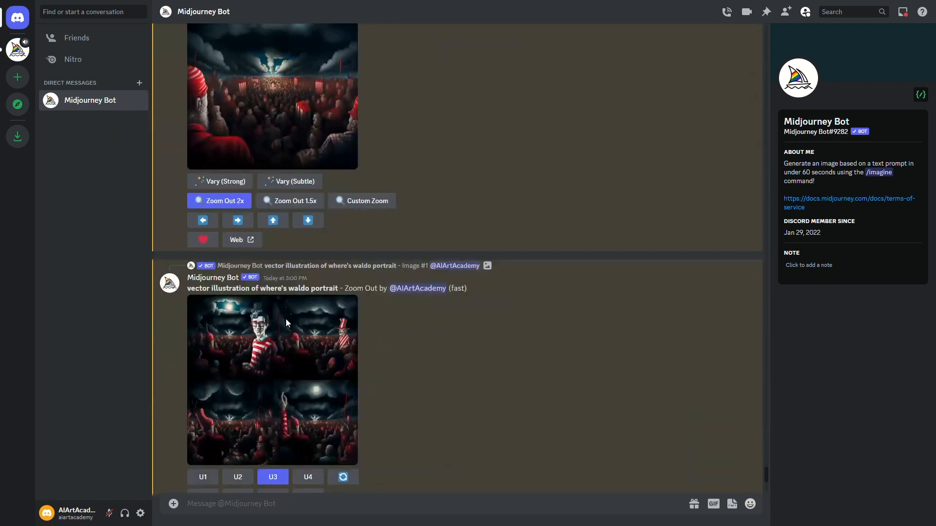
scroll(down, 3)
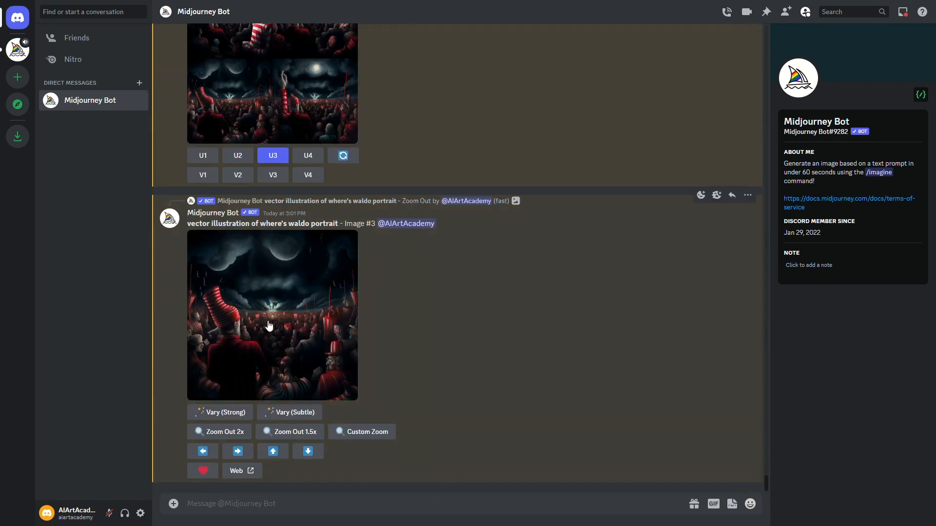
click(272, 316)
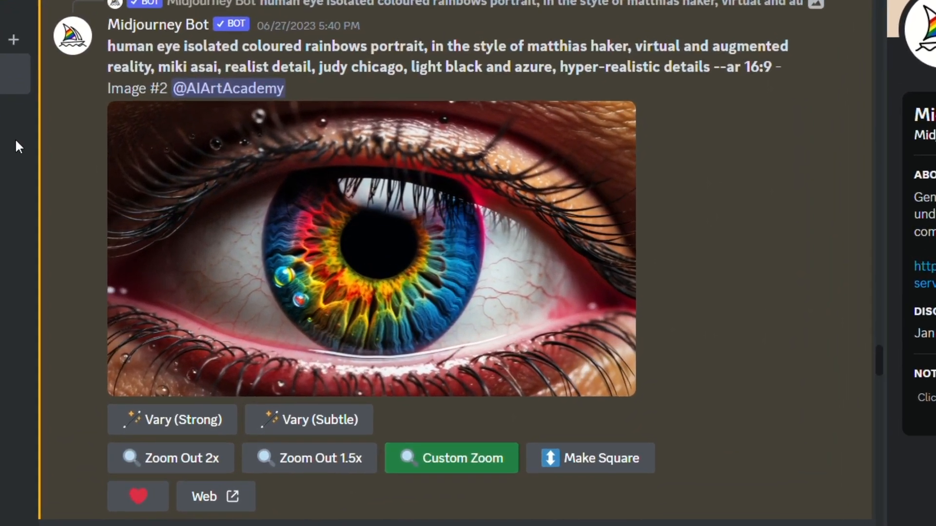
scroll(down, 3)
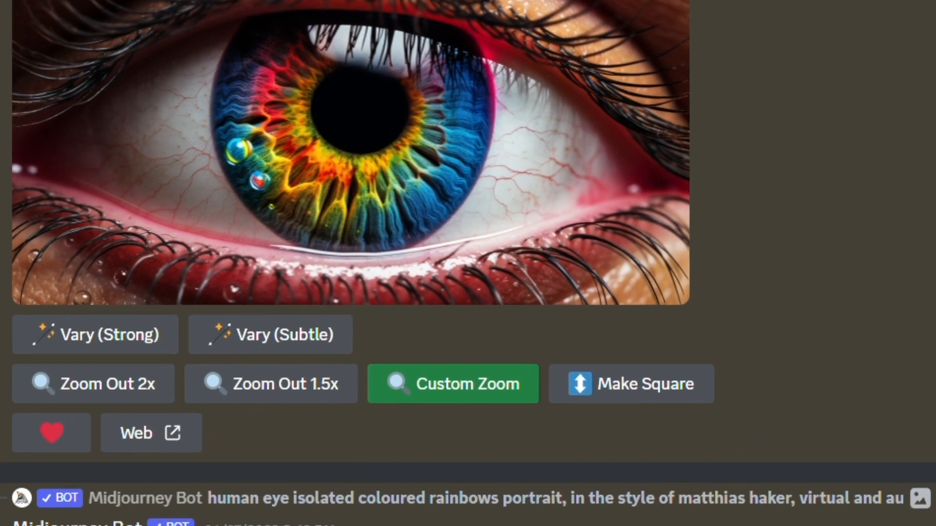
- Open Custom Zoom on the rainbow eye portrait and delete the prefilled prompt text
click(452, 383)
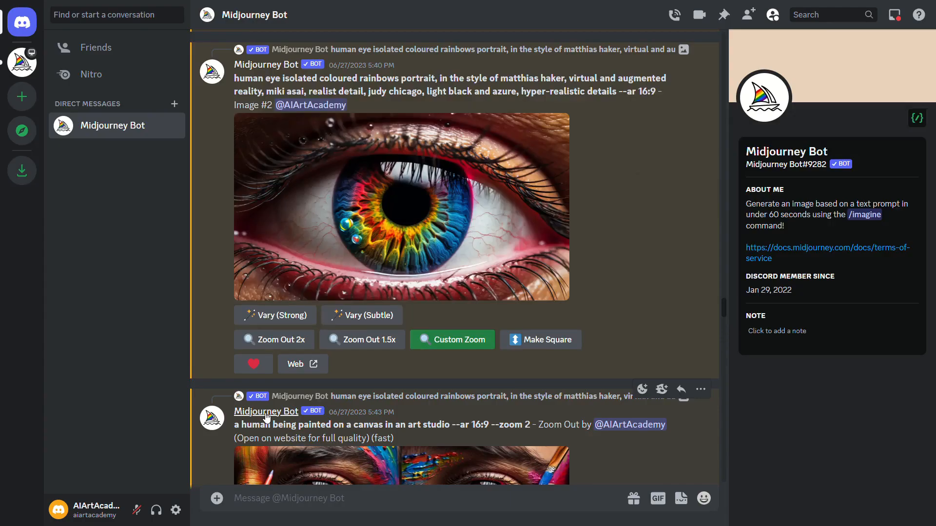
scroll(down, 3)
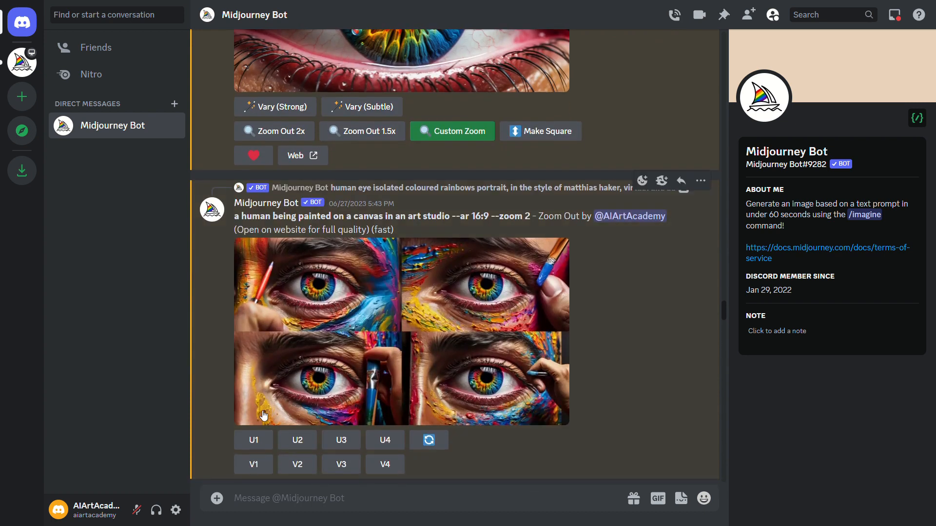
click(452, 131)
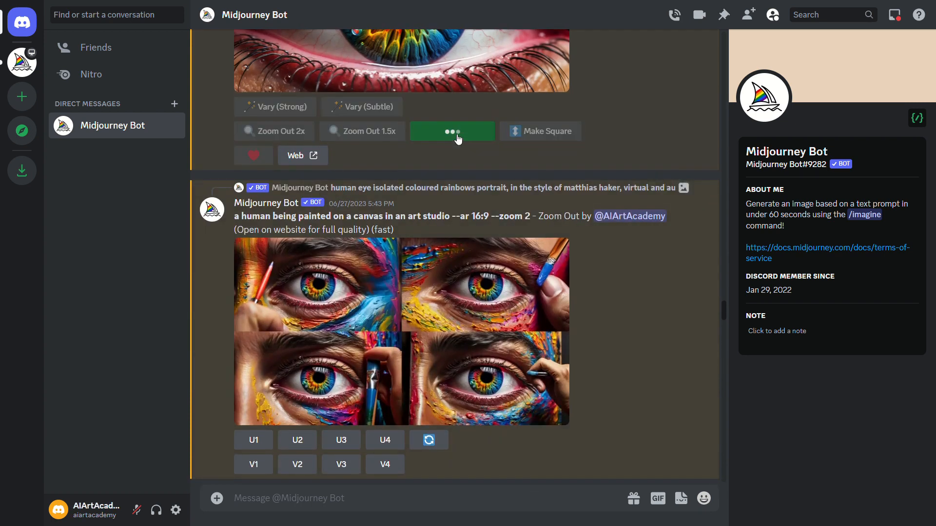
click(451, 130)
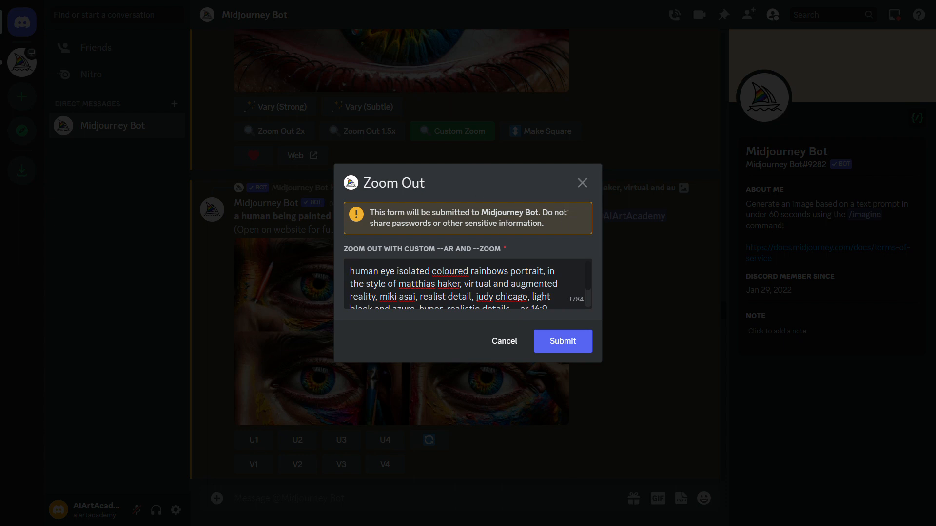
triple_click(452, 284)
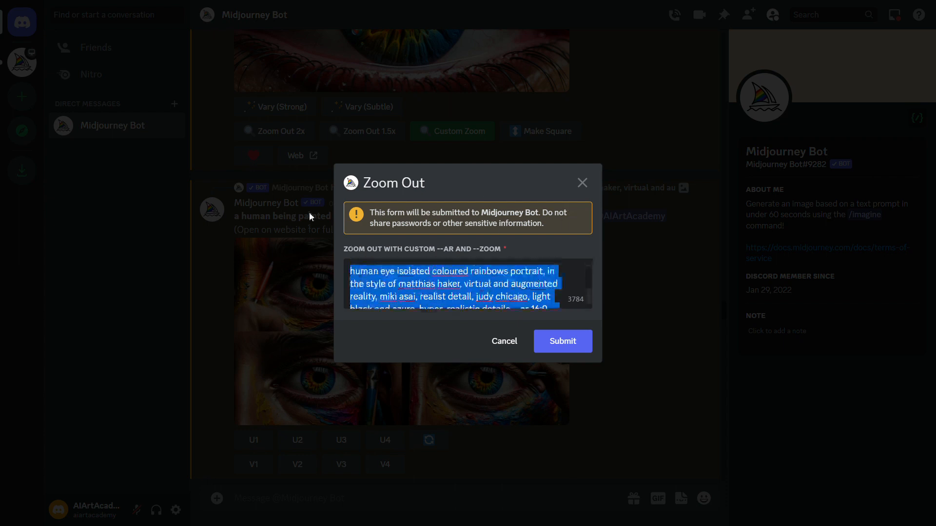
key(Delete)
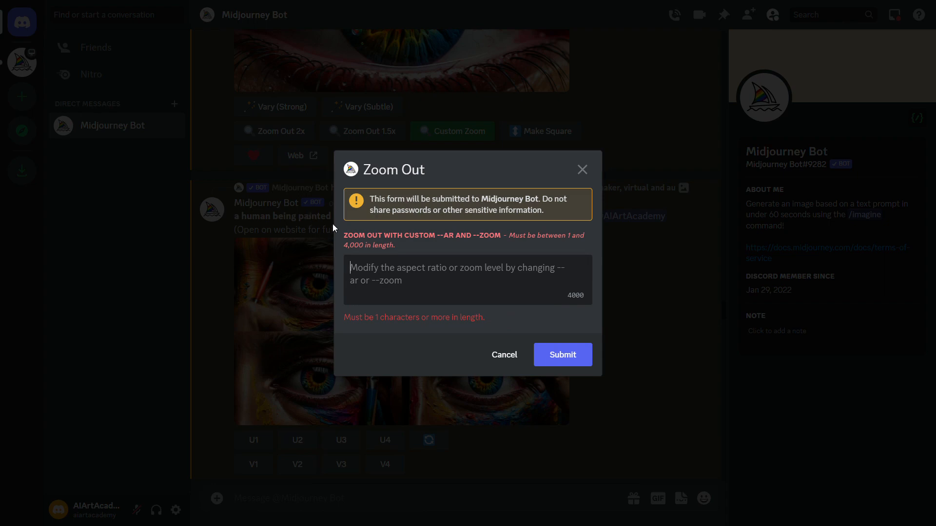
click(503, 355)
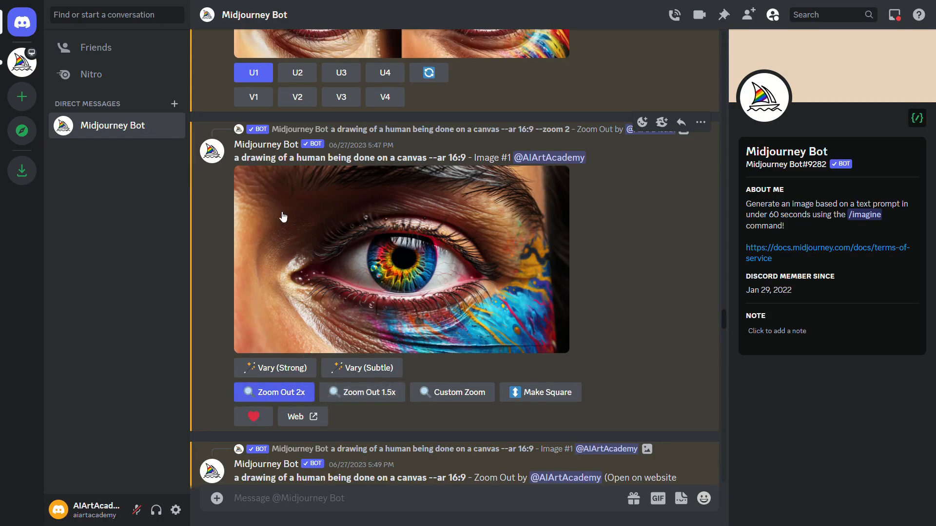
- Highlight the drawing prompt and scroll through the zoom-out grid to the robot-admiring-canvas upscale
triple_click(359, 158)
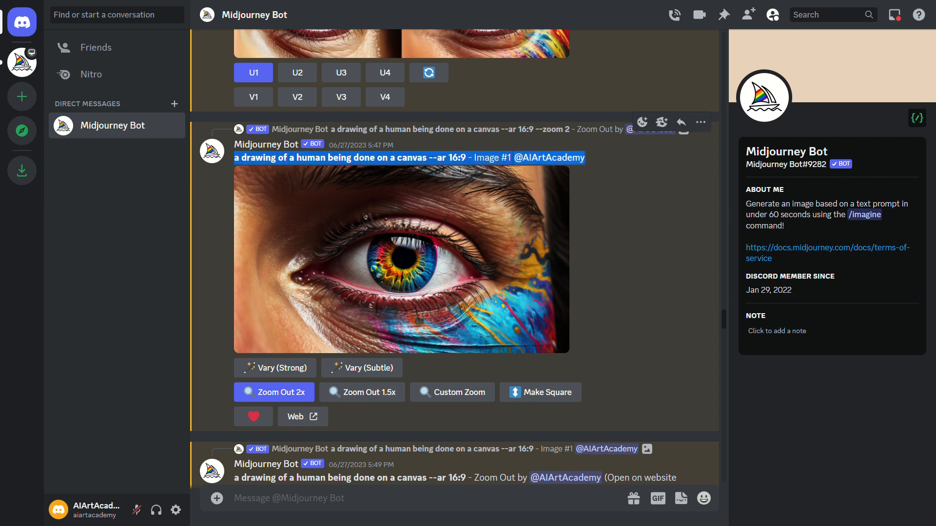
scroll(down, 3)
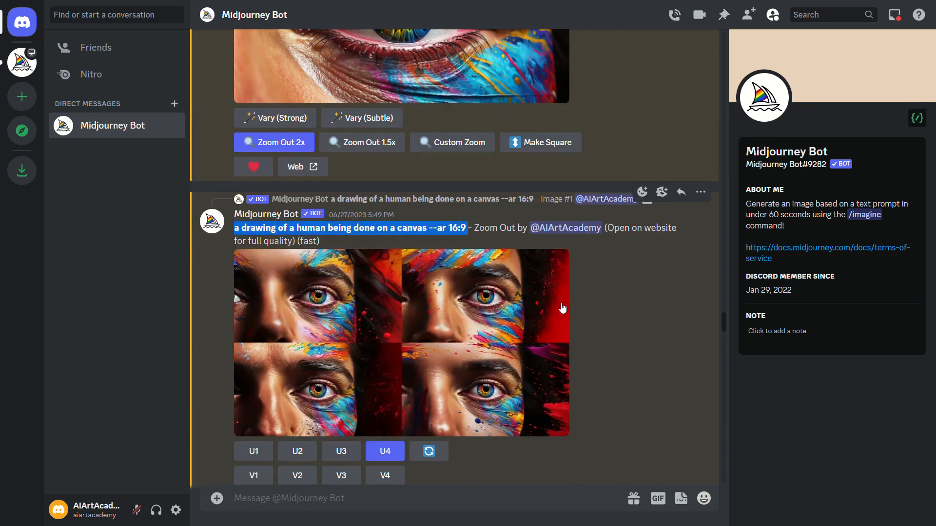
scroll(down, 3)
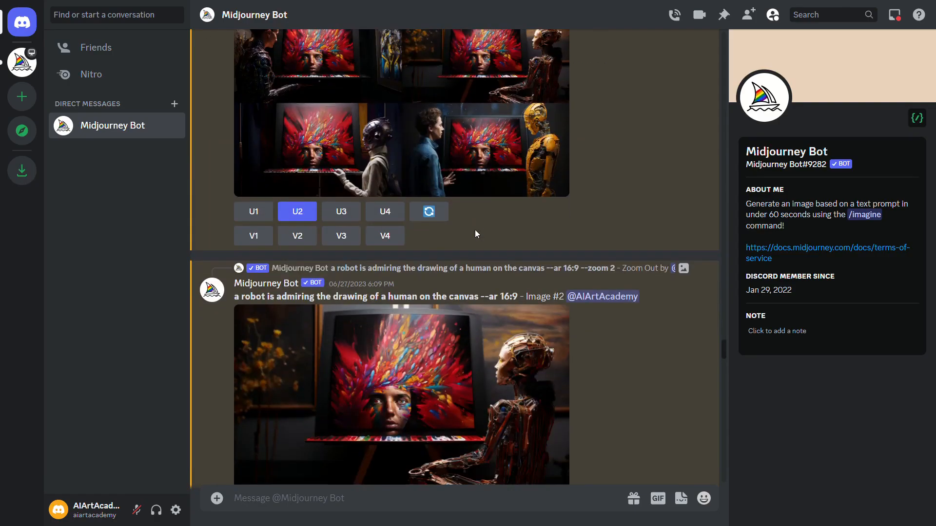
click(401, 395)
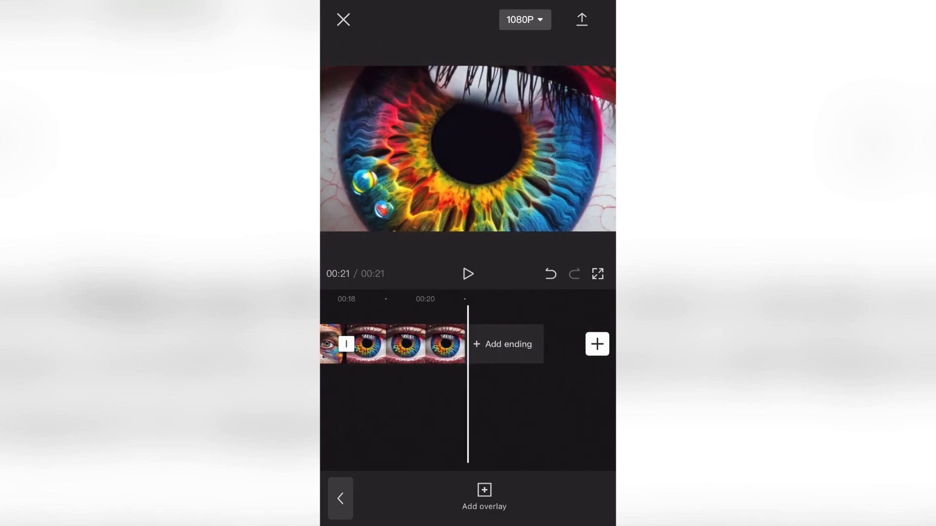
- Scrub the 21-second CapCut timeline from robot studio to eye close-up, returning to 00:00
click(406, 344)
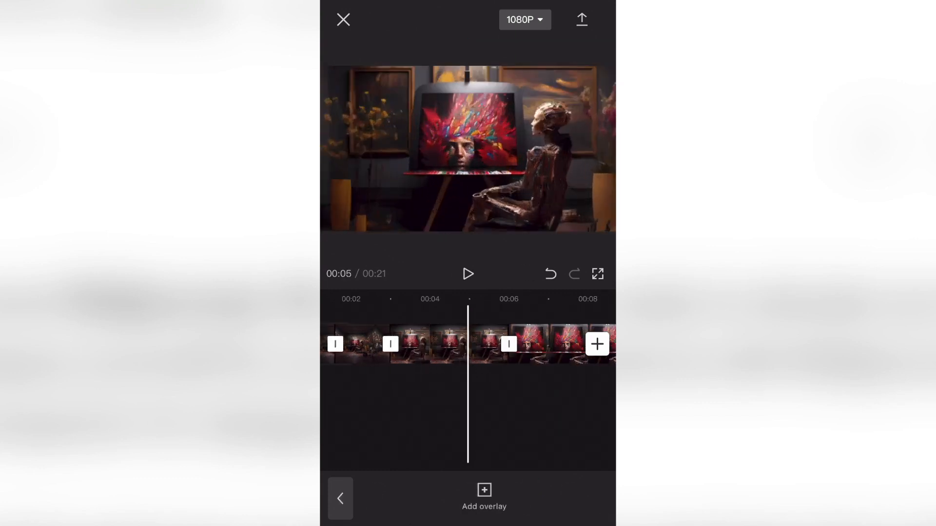
click(441, 344)
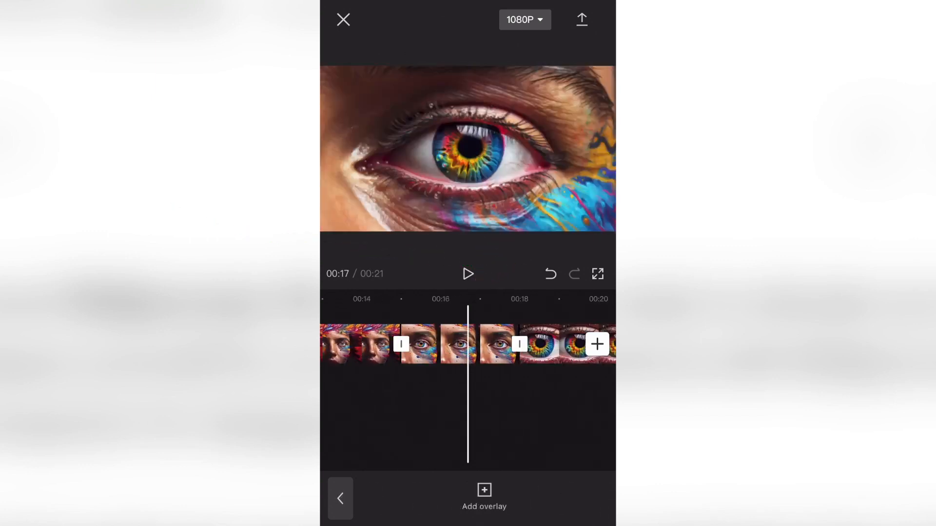
click(435, 344)
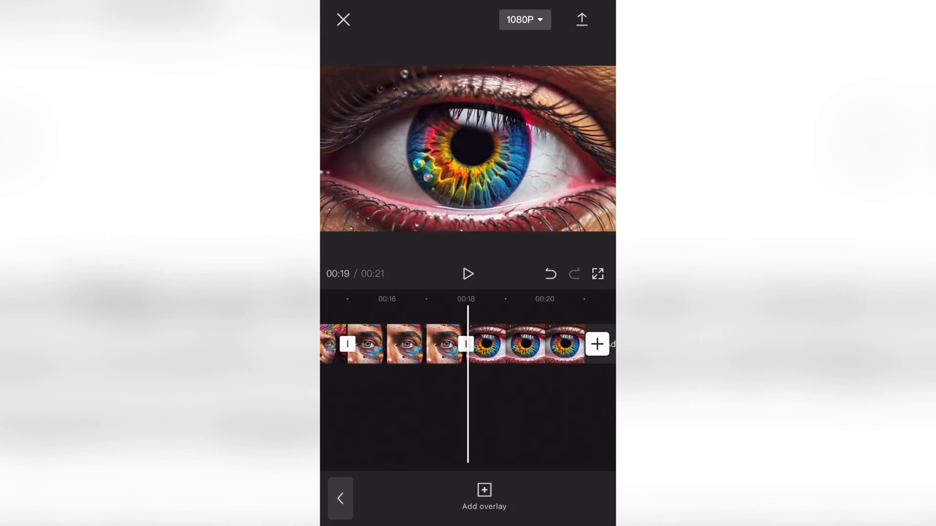
click(397, 344)
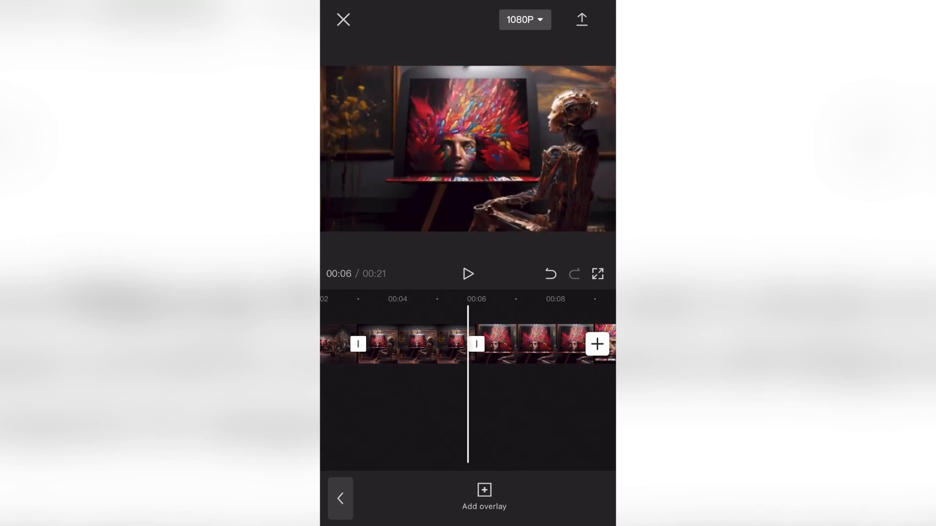
scroll(left, 3)
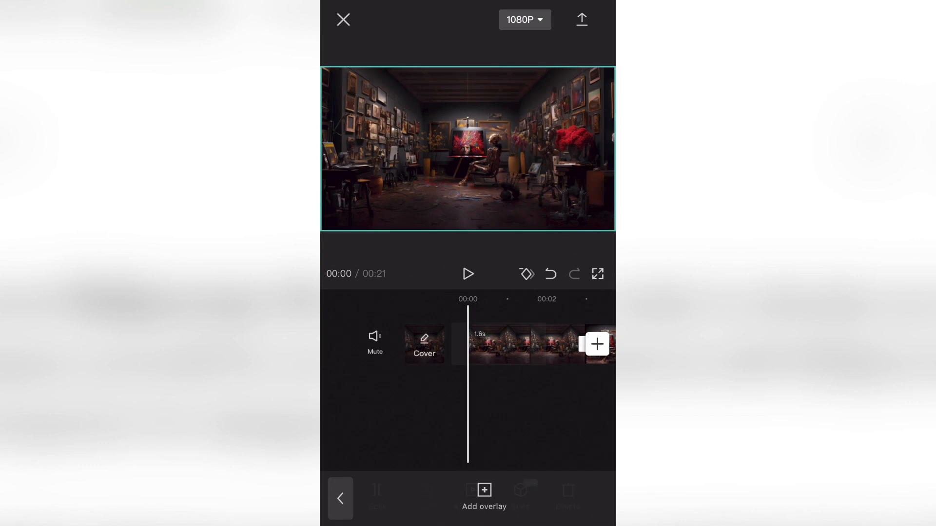
click(498, 344)
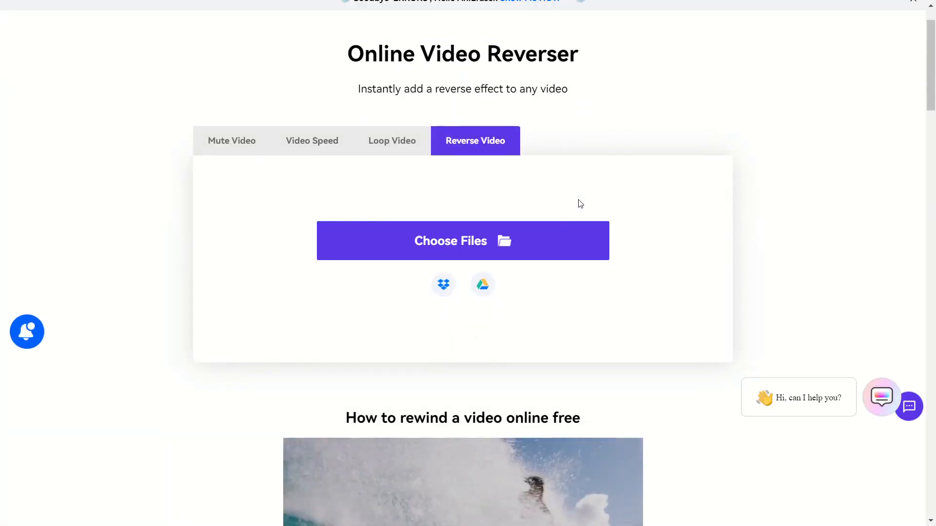
- Select the Reverse Video tab in media.io Online Video Reverser to show Choose Files
scroll(down, 3)
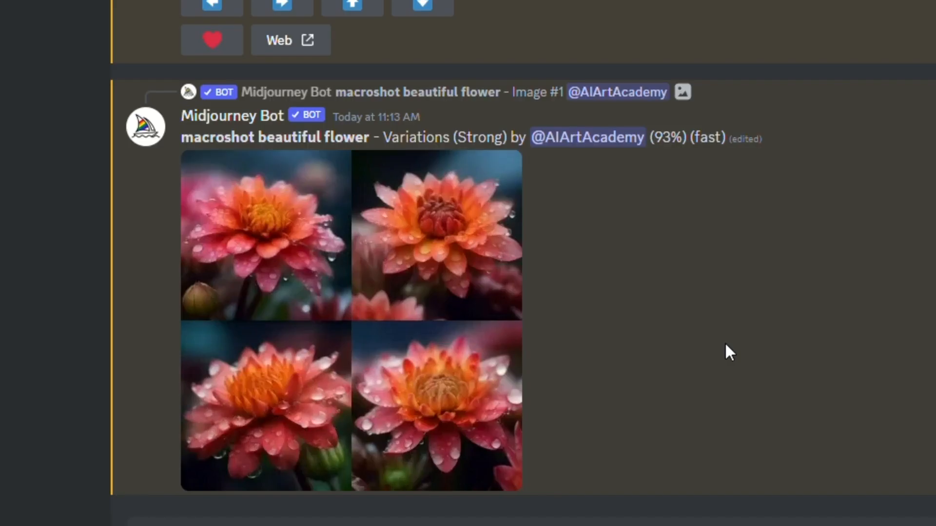
- Scroll from the flower Variations (Strong) post to the robot studio image and its variations grid
scroll(down, 3)
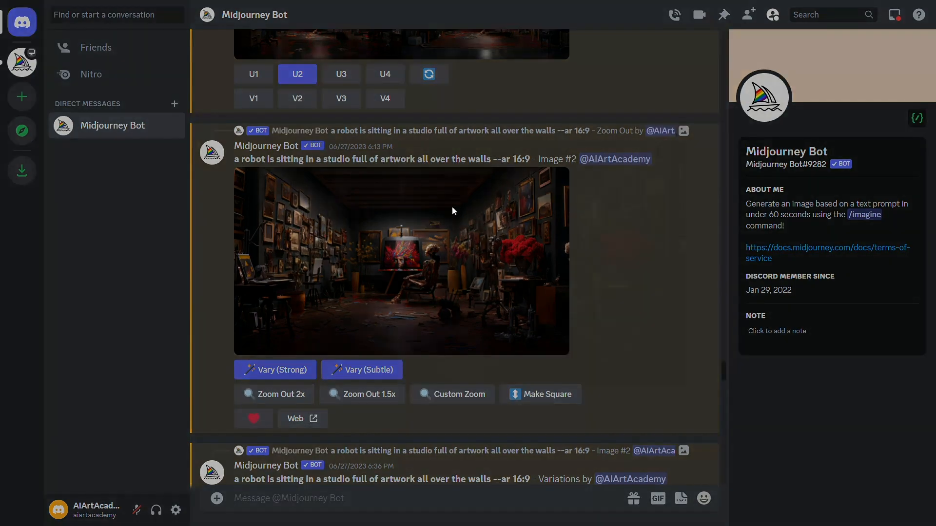
click(402, 261)
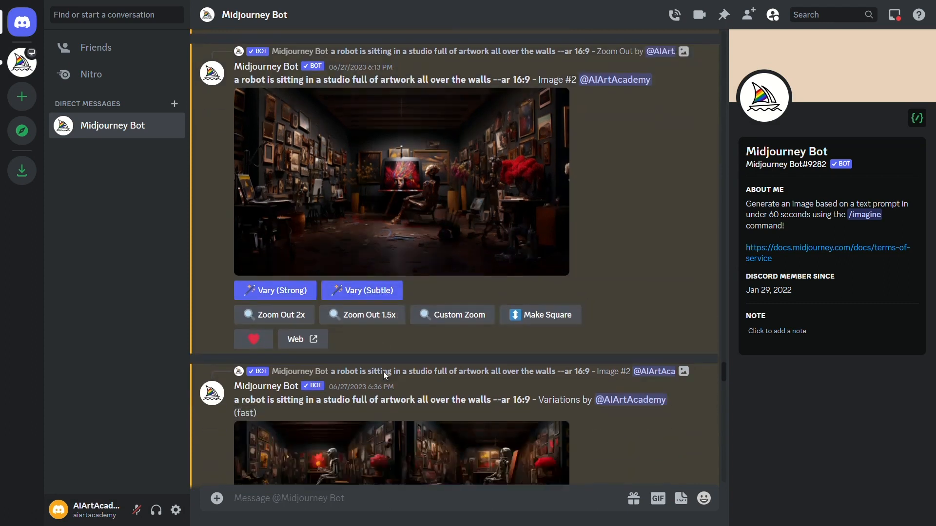
scroll(down, 3)
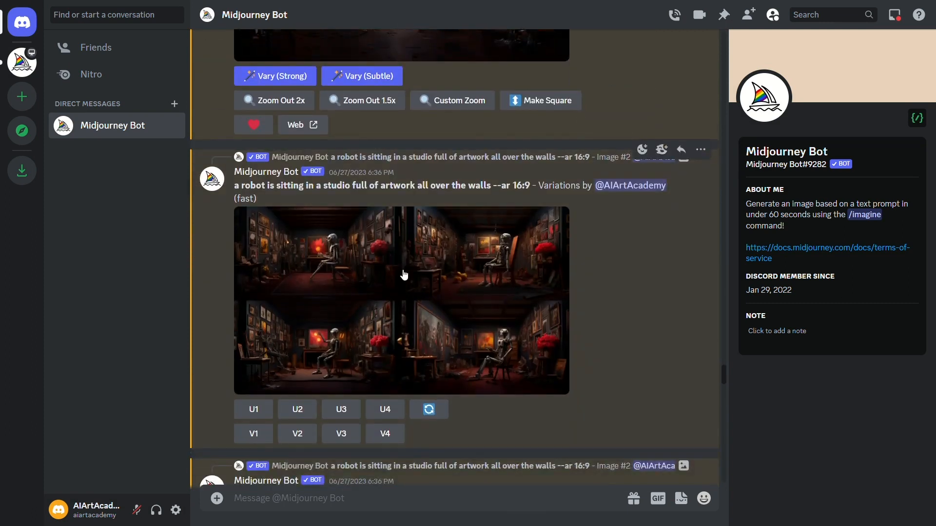
click(402, 301)
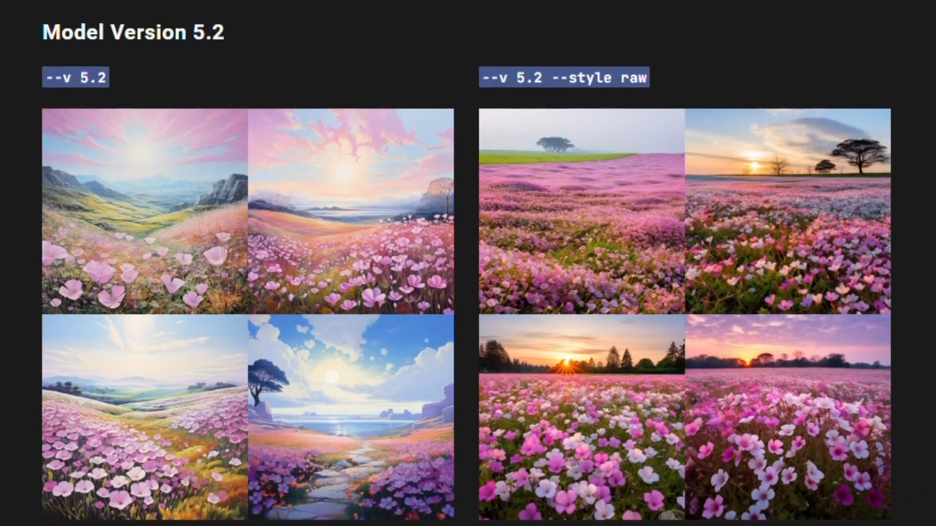
- Scroll through the --v 5.2 versus --style raw examples on the Model Version 5.2 docs page
scroll(down, 3)
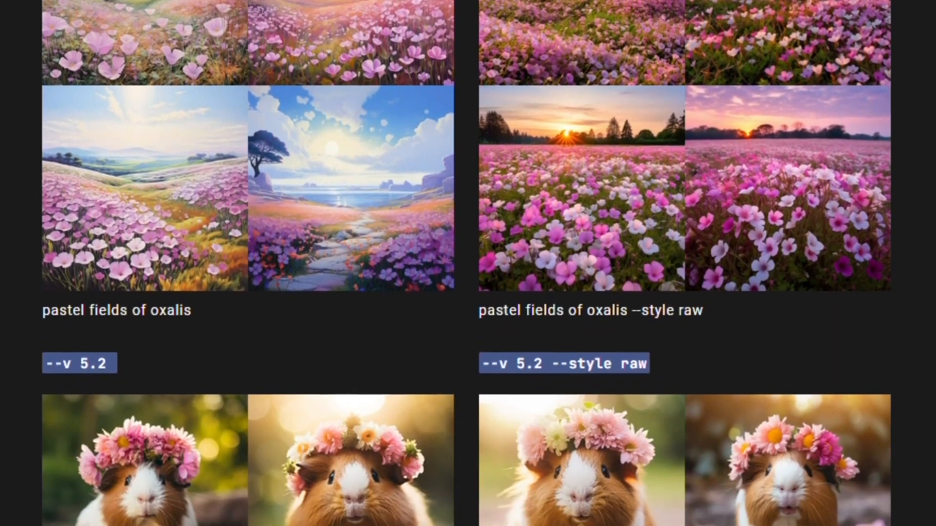
scroll(down, 3)
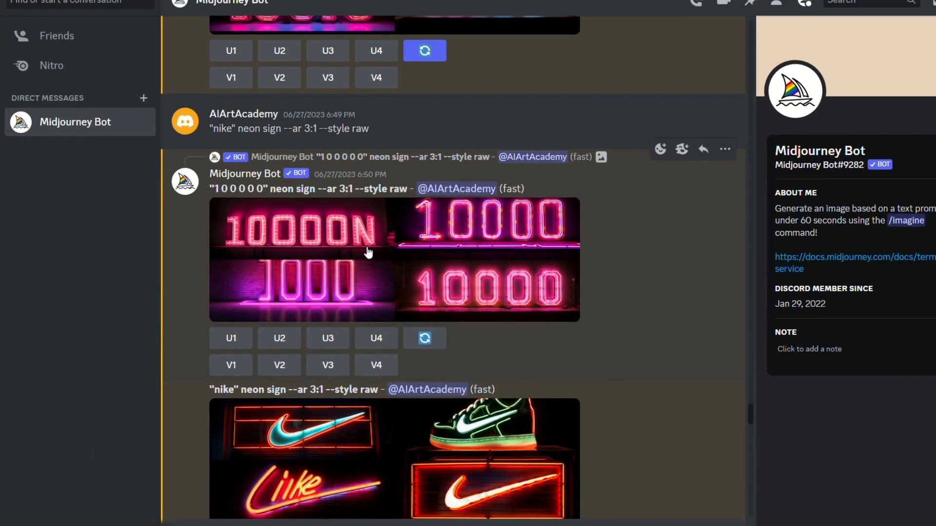
- Enlarge the HAPPY style-raw neon sign grid, then scroll through the V5.2 announcement message
click(369, 260)
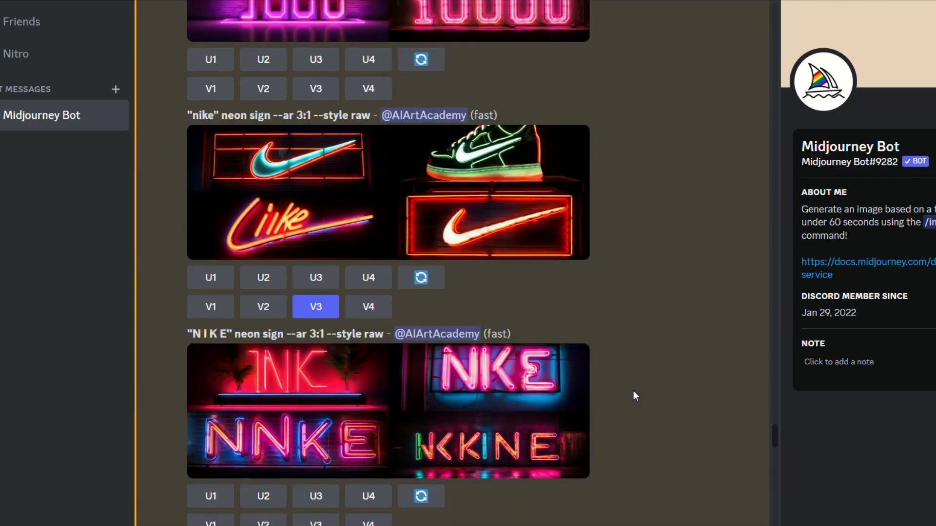
scroll(down, 3)
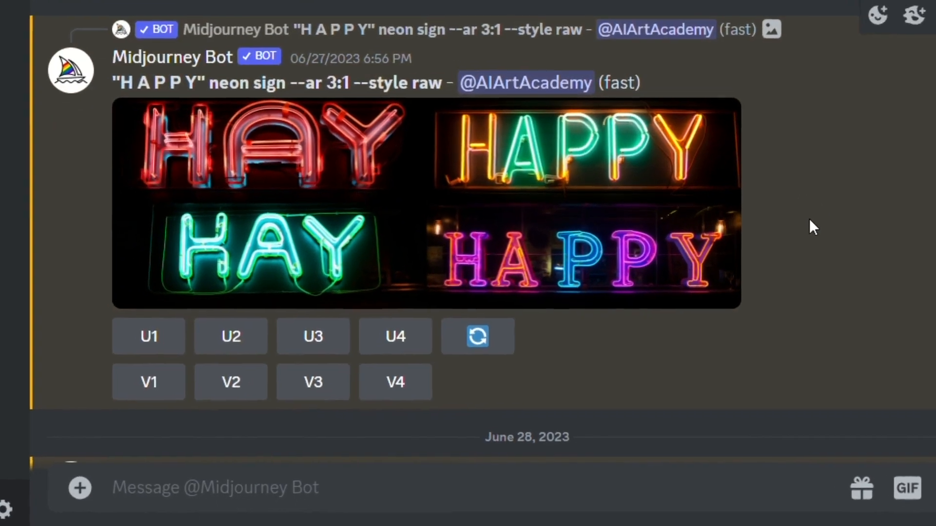
scroll(up, 3)
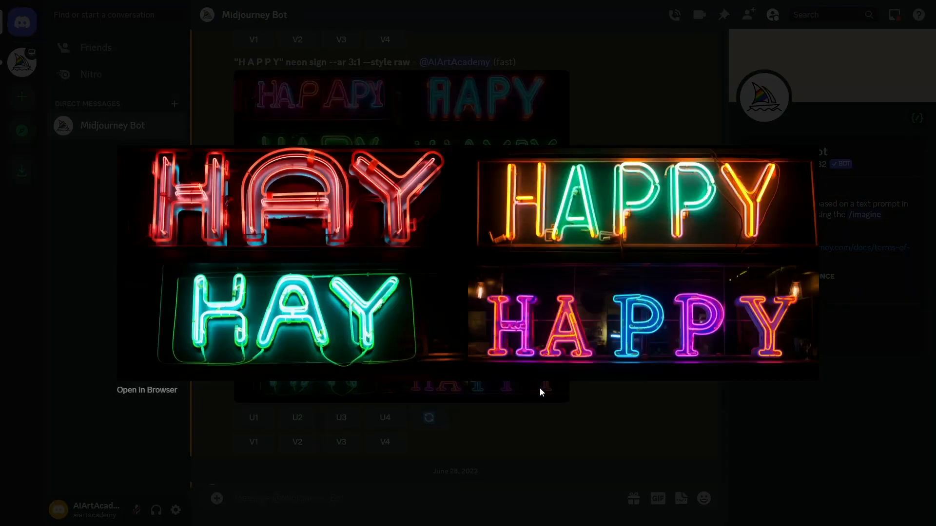
mouse_move(589, 422)
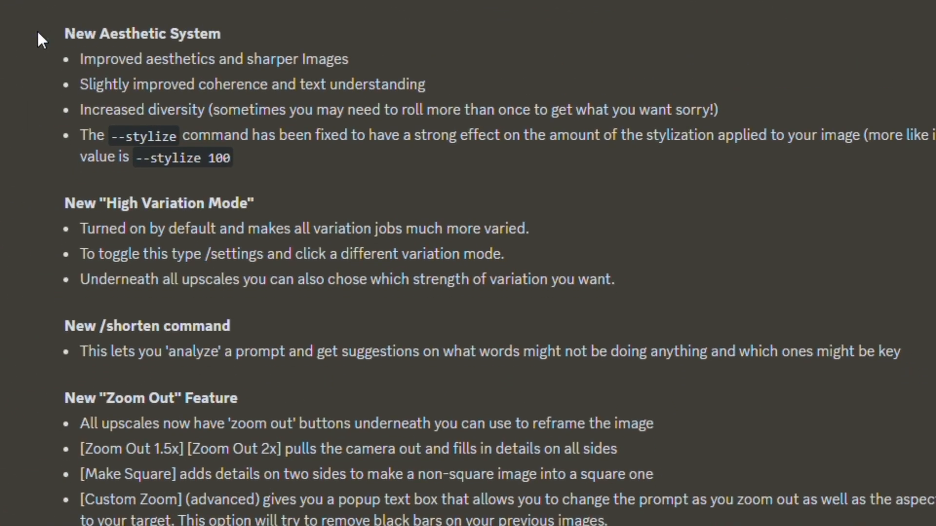
scroll(down, 3)
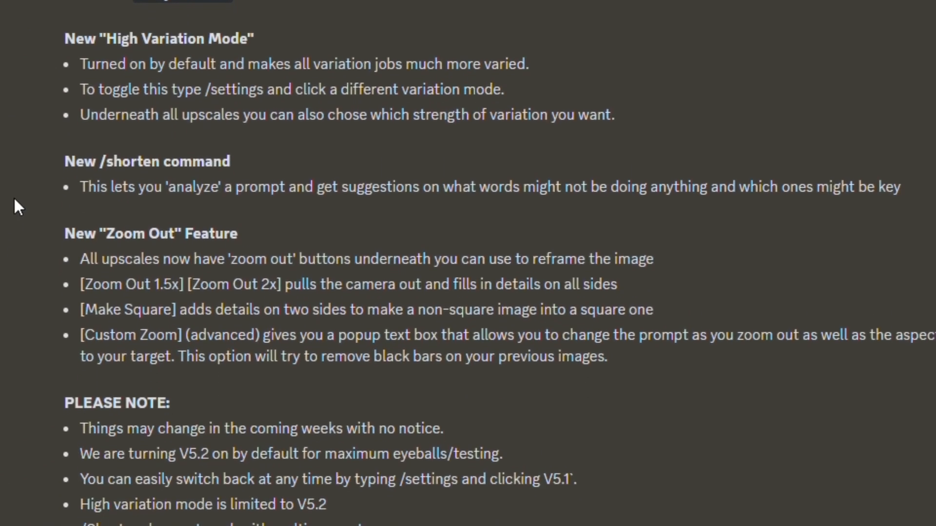
scroll(down, 3)
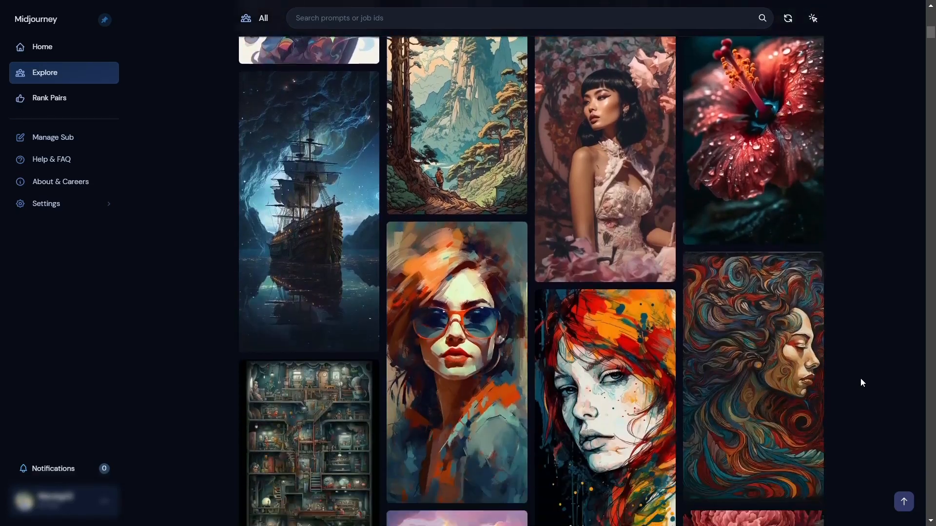
- Scroll the Explore gallery of community images on the Midjourney website
scroll(down, 3)
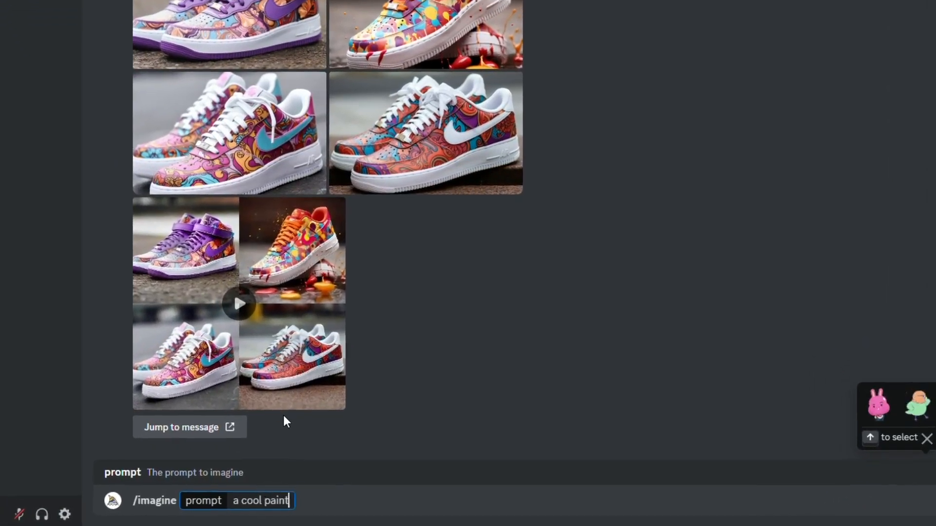
- Enter the /imagine prompt 'a cool paint ball style air jordan shoe --v'
text(ball style air jordan shoe --v)
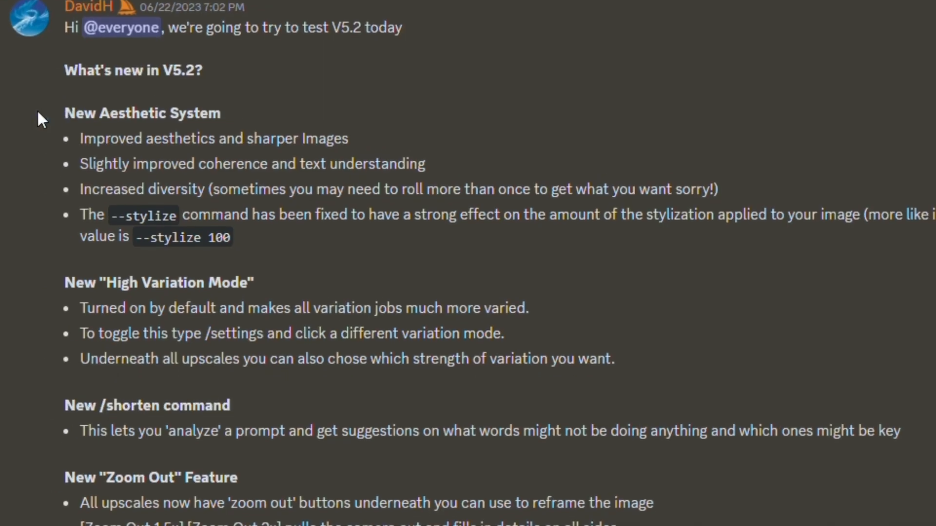
- Scroll the announcements channel to the top of the 'What's new in V5.2?' message
scroll(down, 3)
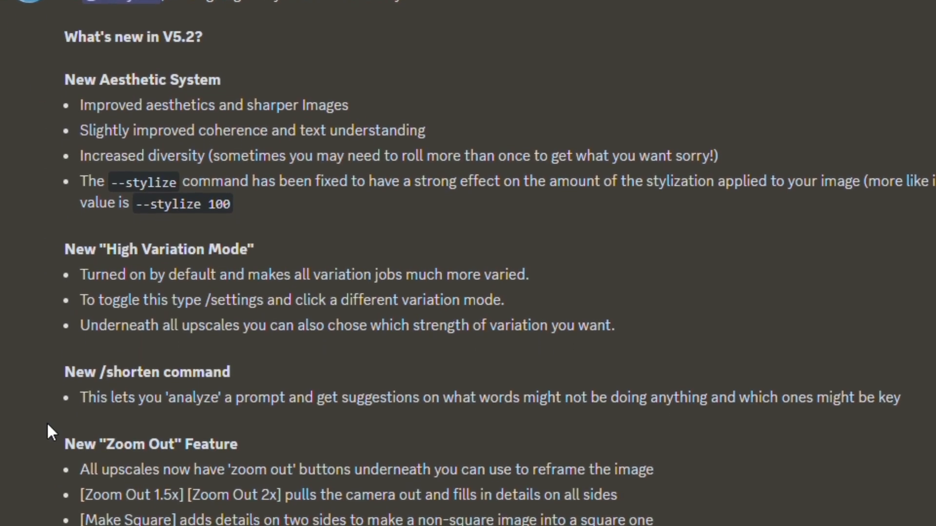